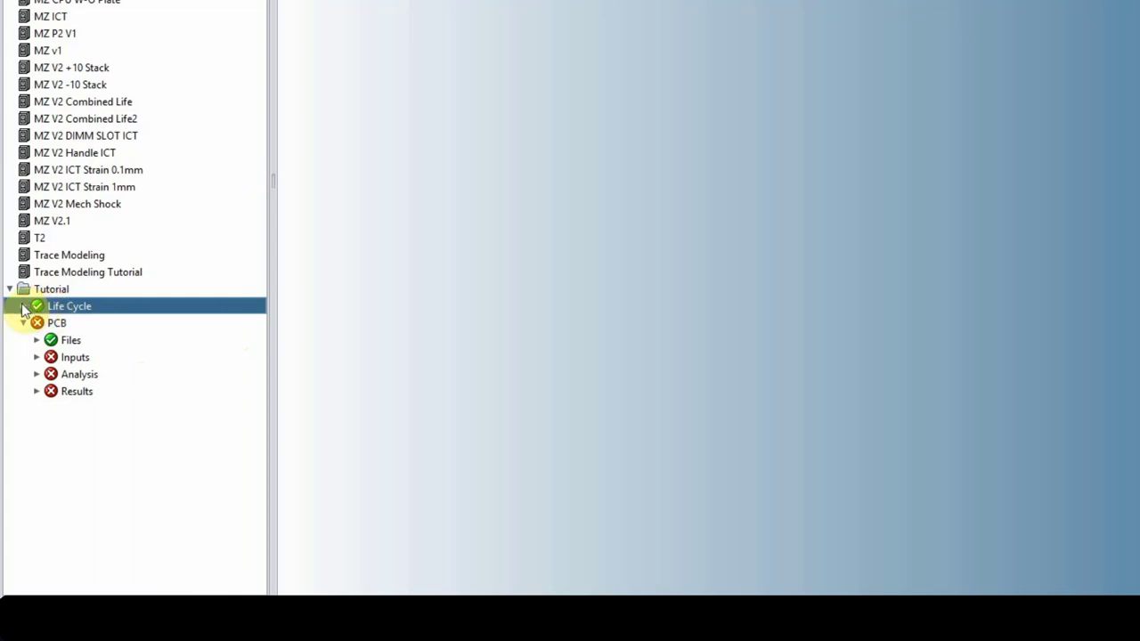
Expand and collapse Life Cycle, select the Tutorial PCB and list its layer files.
left_click(23, 306)
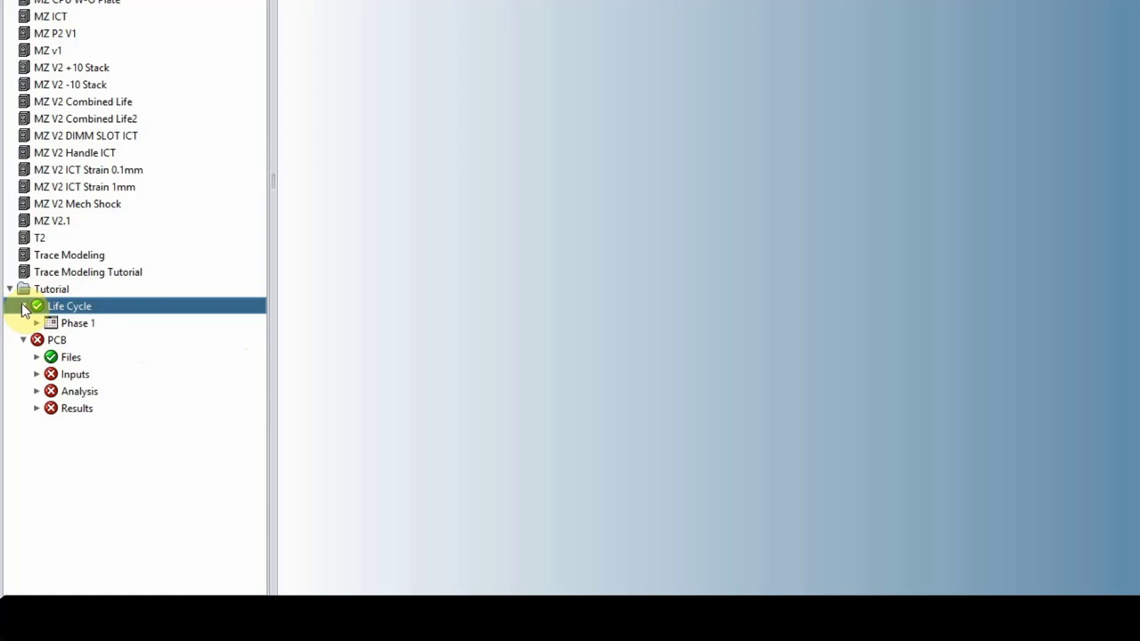
left_click(24, 307)
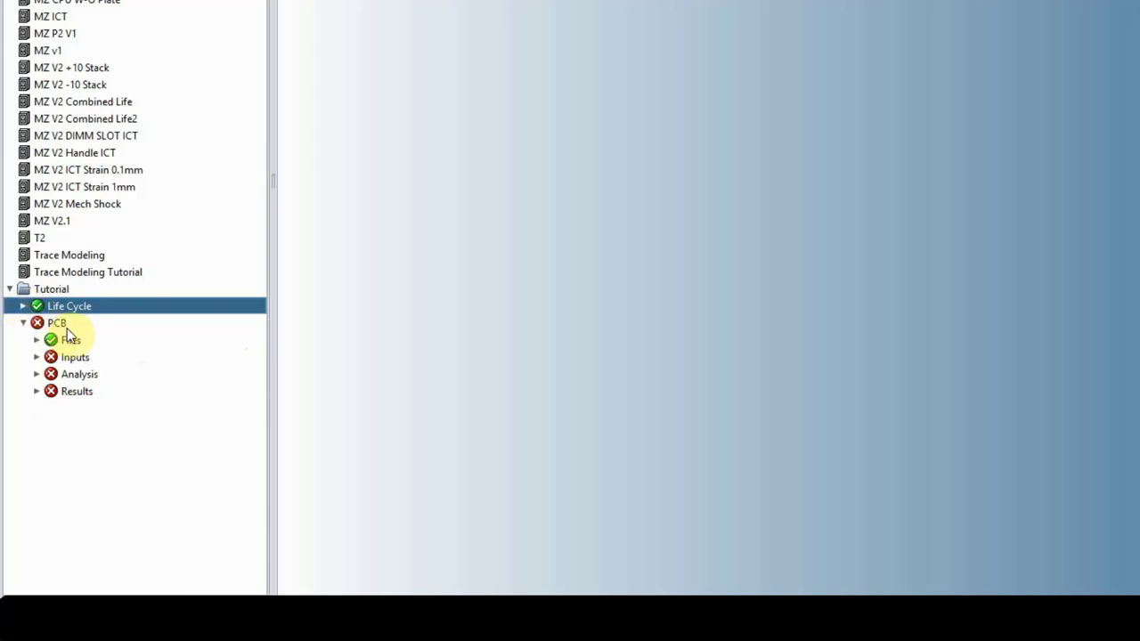
left_click(57, 323)
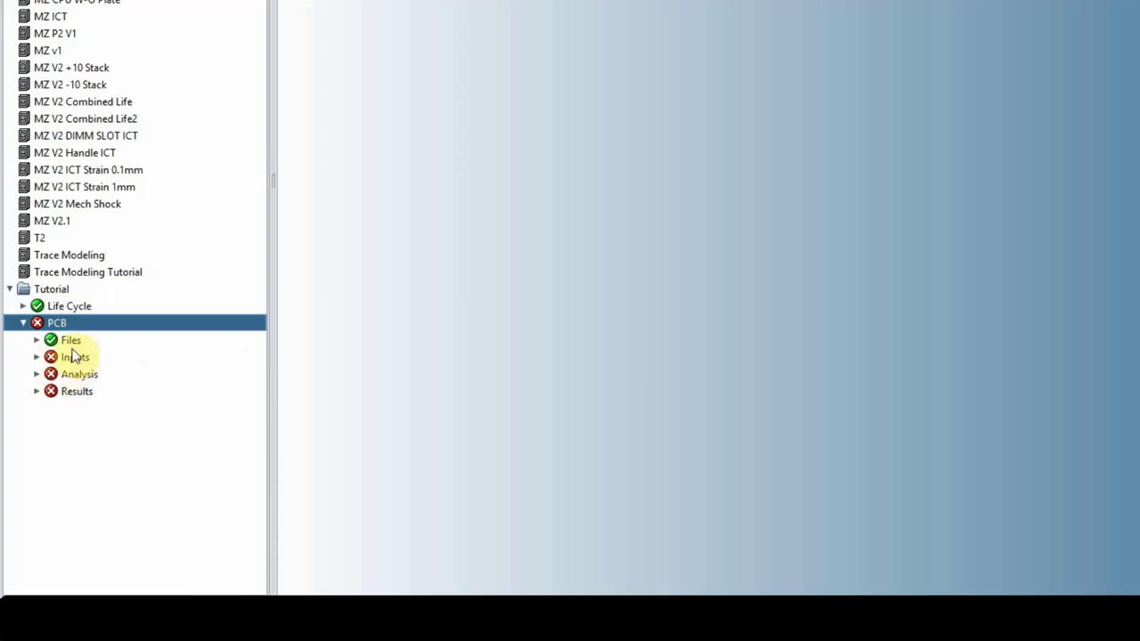
mouse_move(86, 392)
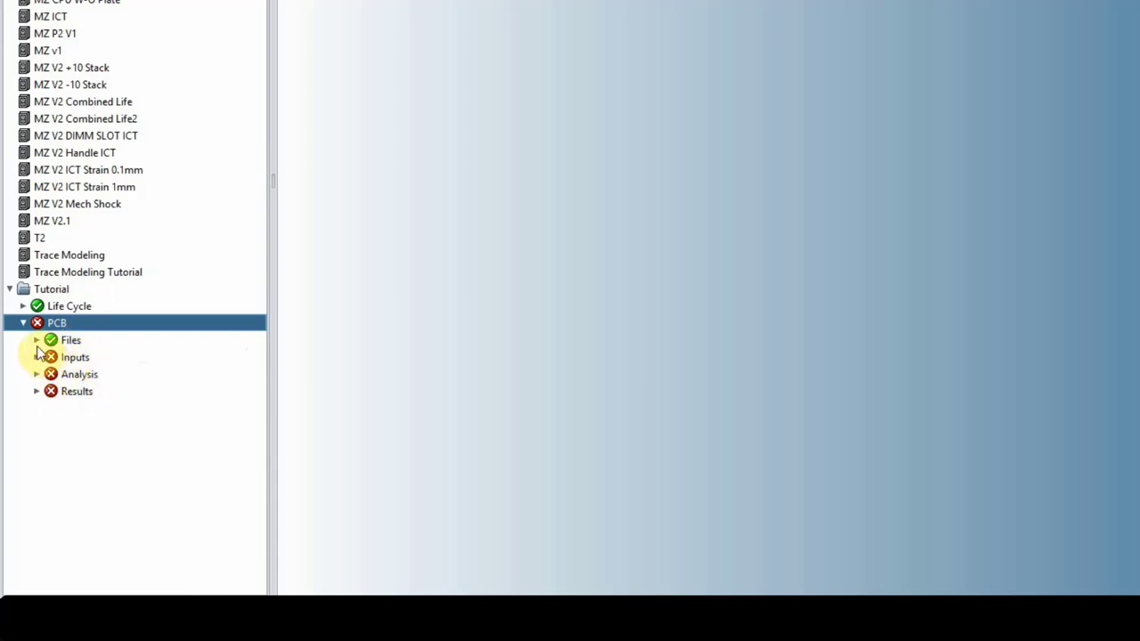
left_click(37, 340)
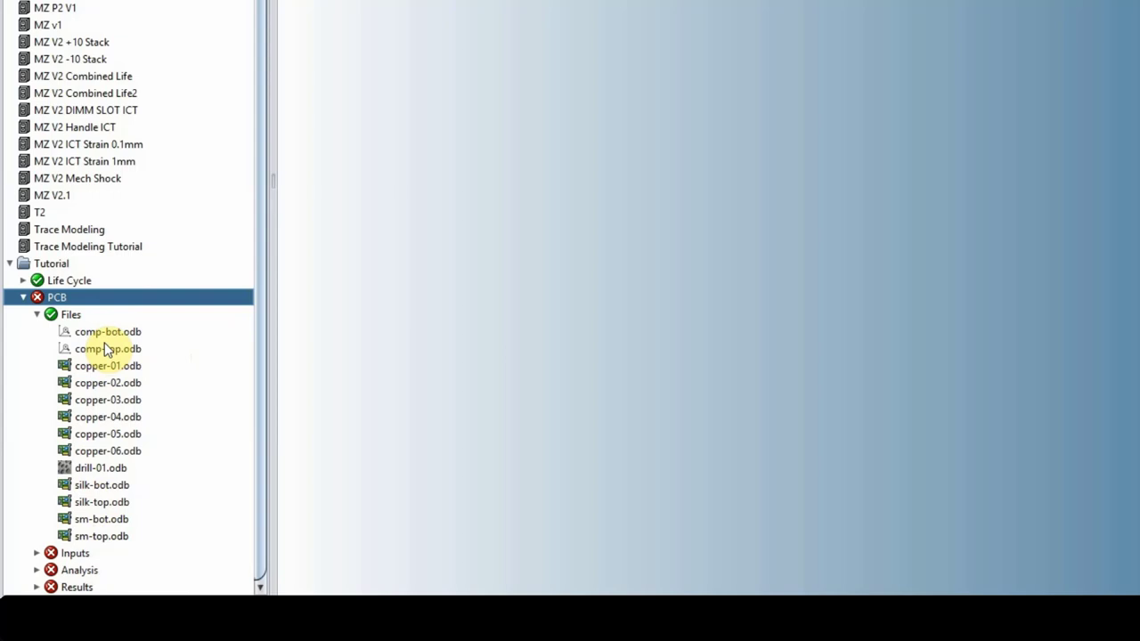
Review the comp-bot, comp-top, sm-bot and silk-top ODB layer files.
left_click(107, 332)
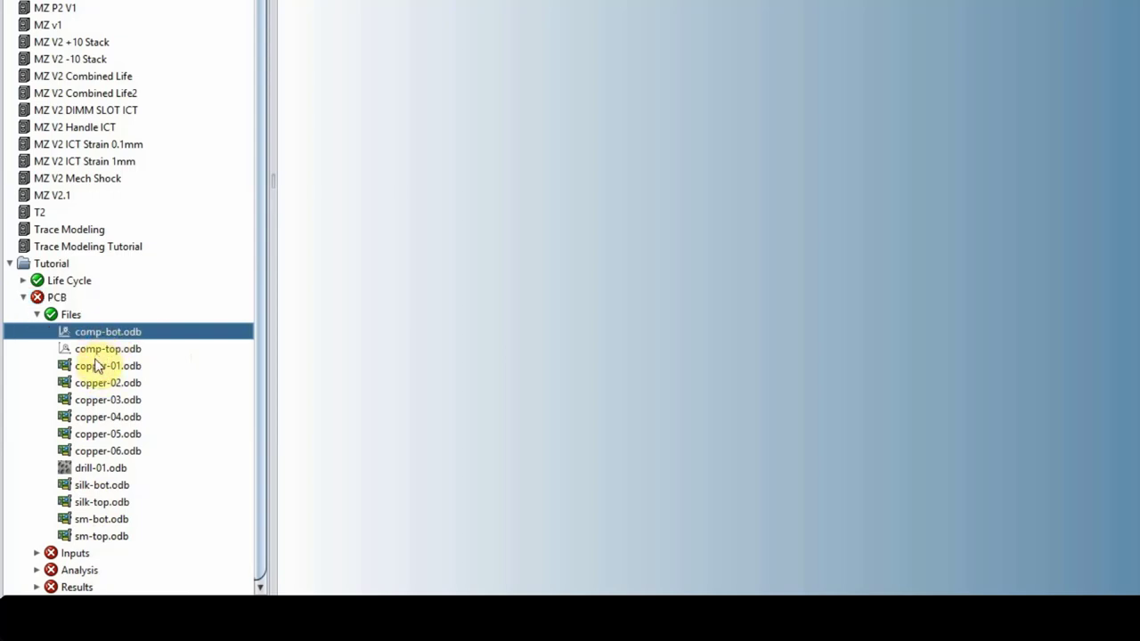
left_click(107, 451)
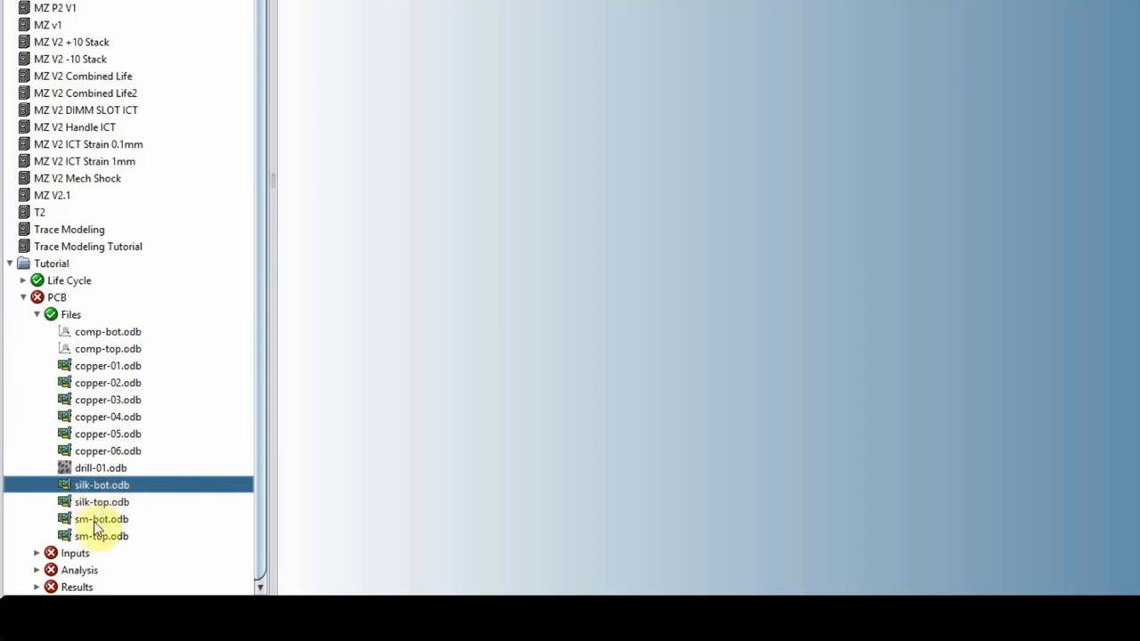
left_click(100, 520)
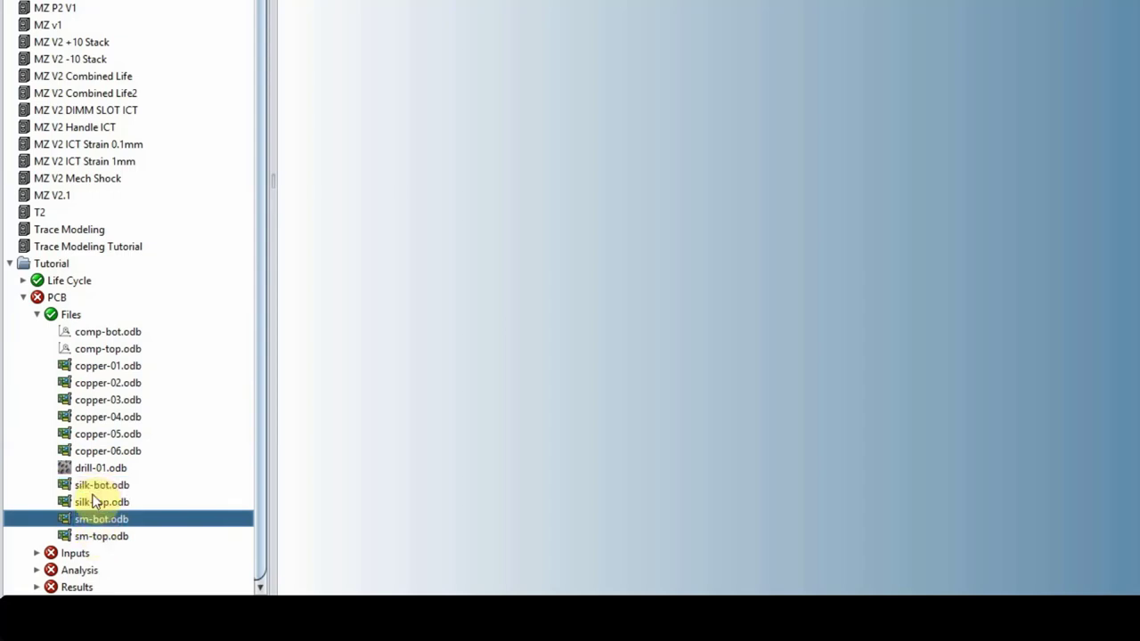
left_click(102, 503)
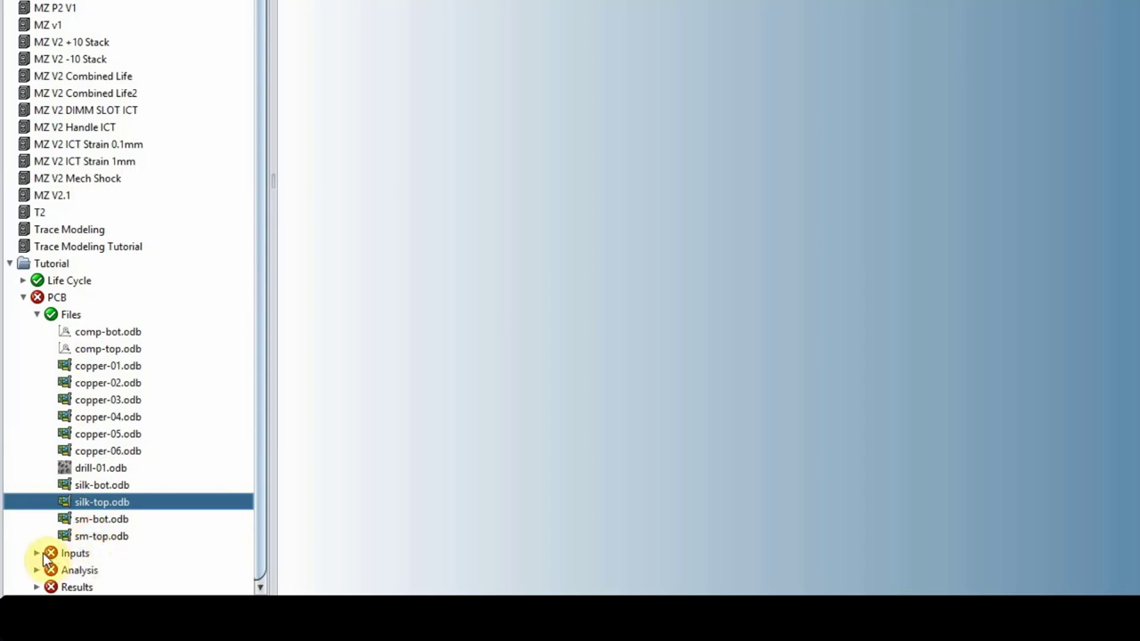
Expand the PCB Inputs, review Stackup and Layers, and load Layers in the Layer Viewer.
left_click(38, 552)
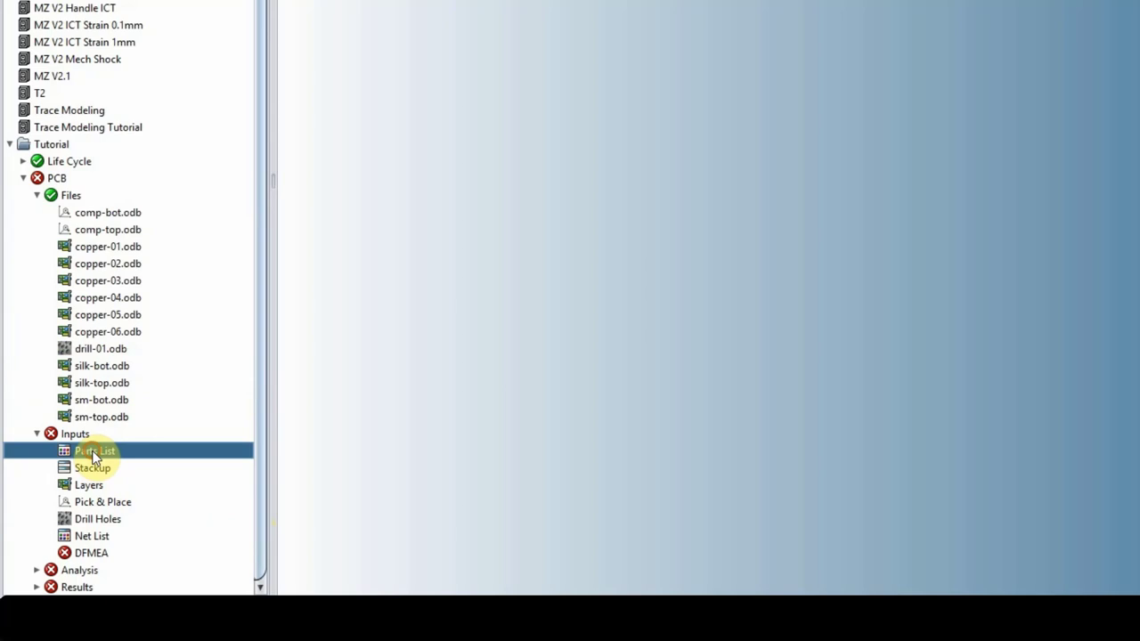
left_click(92, 467)
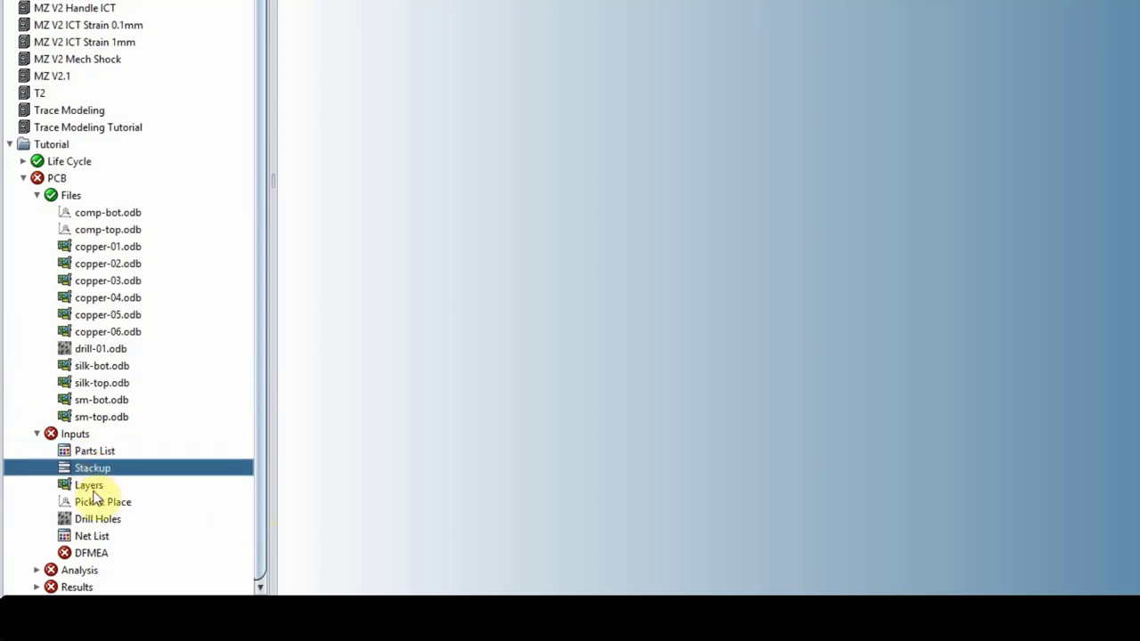
left_click(89, 484)
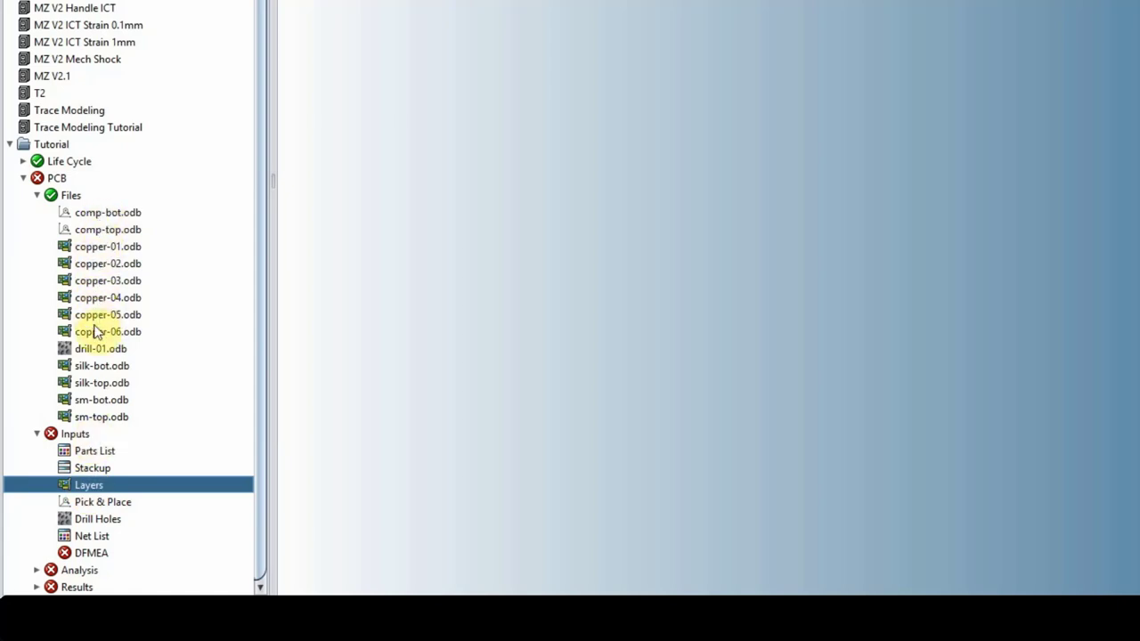
mouse_move(97, 365)
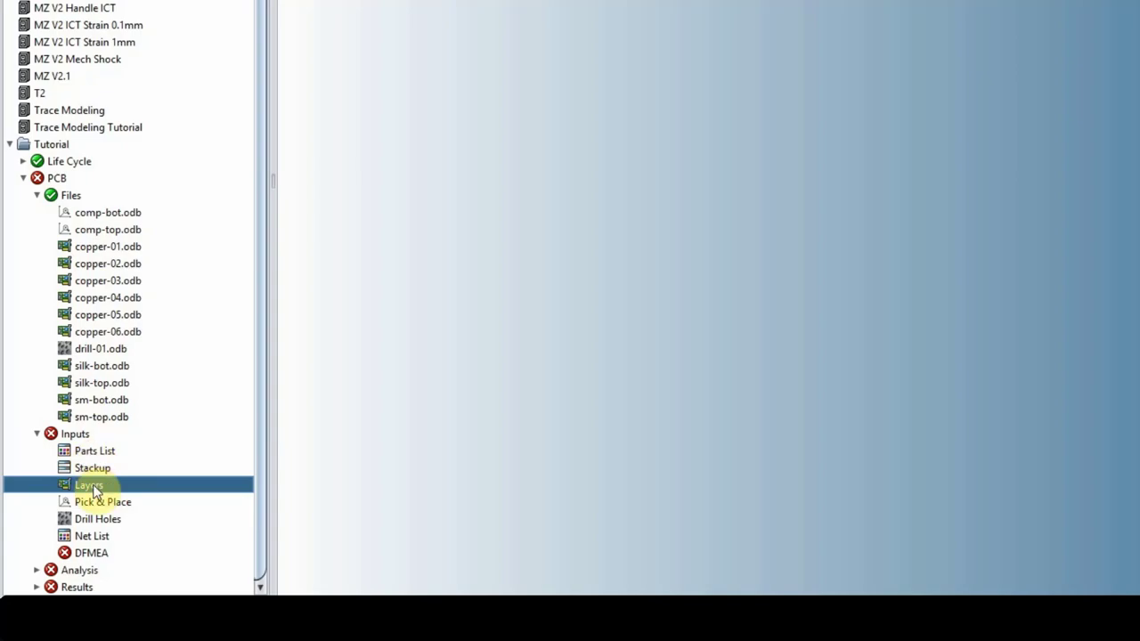
double_click(89, 485)
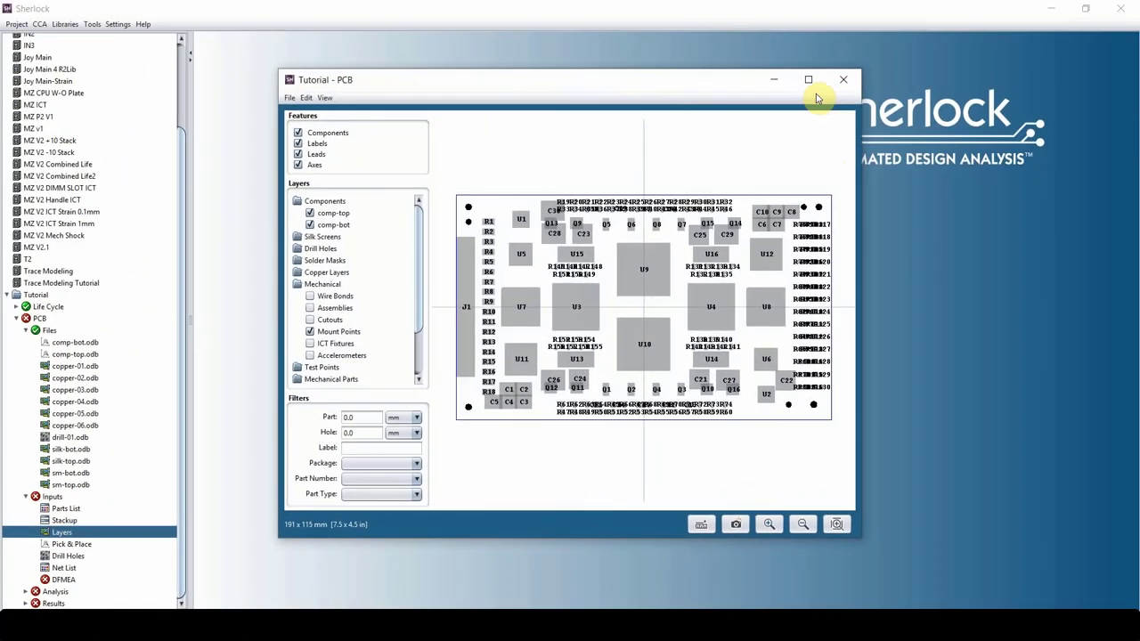
Maximize the Layer Viewer and hide then restore the component bodies.
left_click(808, 78)
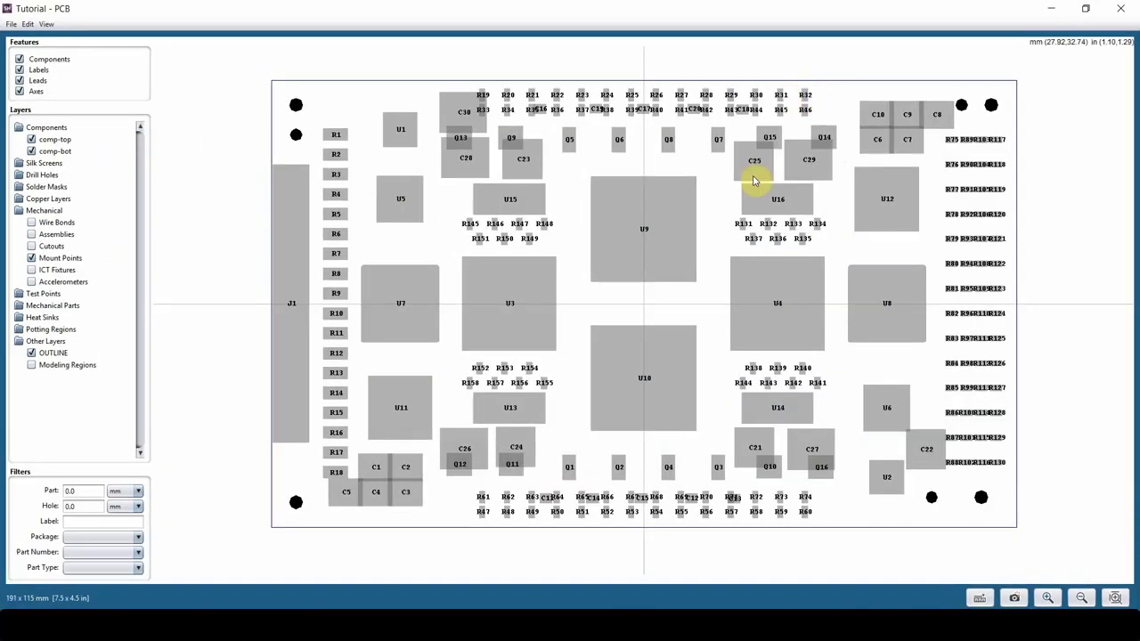
mouse_move(603, 175)
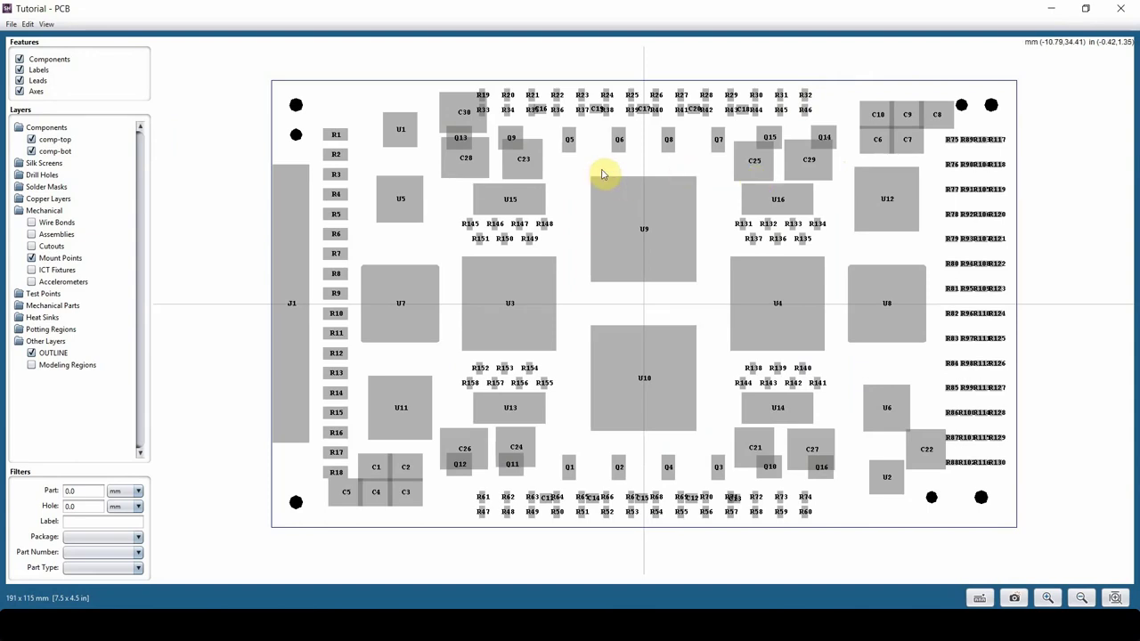
left_click(19, 59)
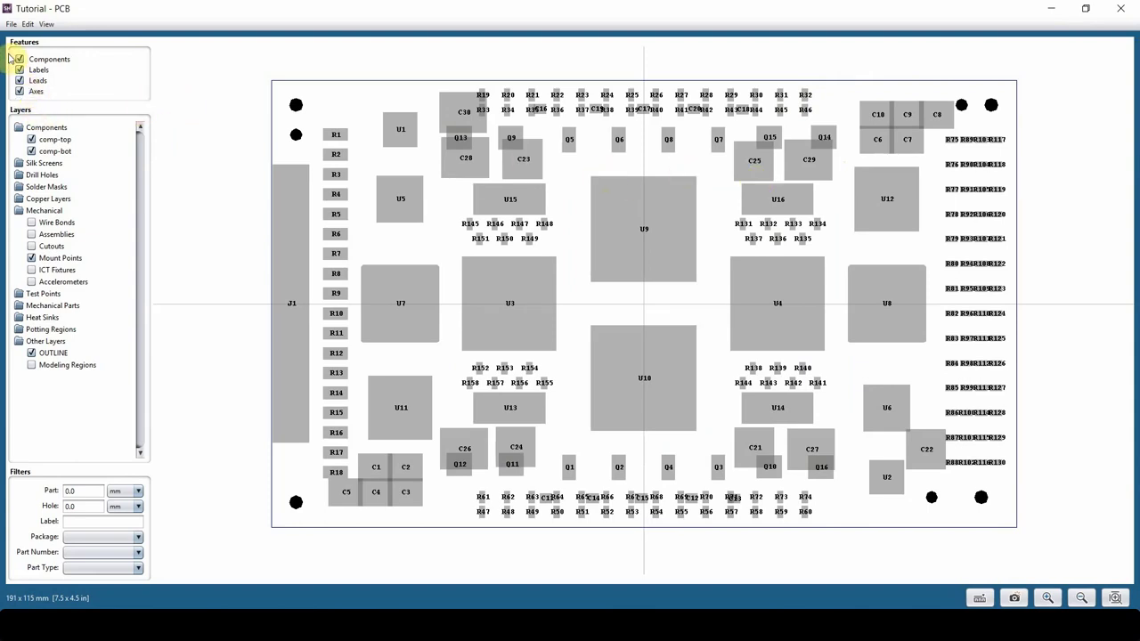
left_click(20, 59)
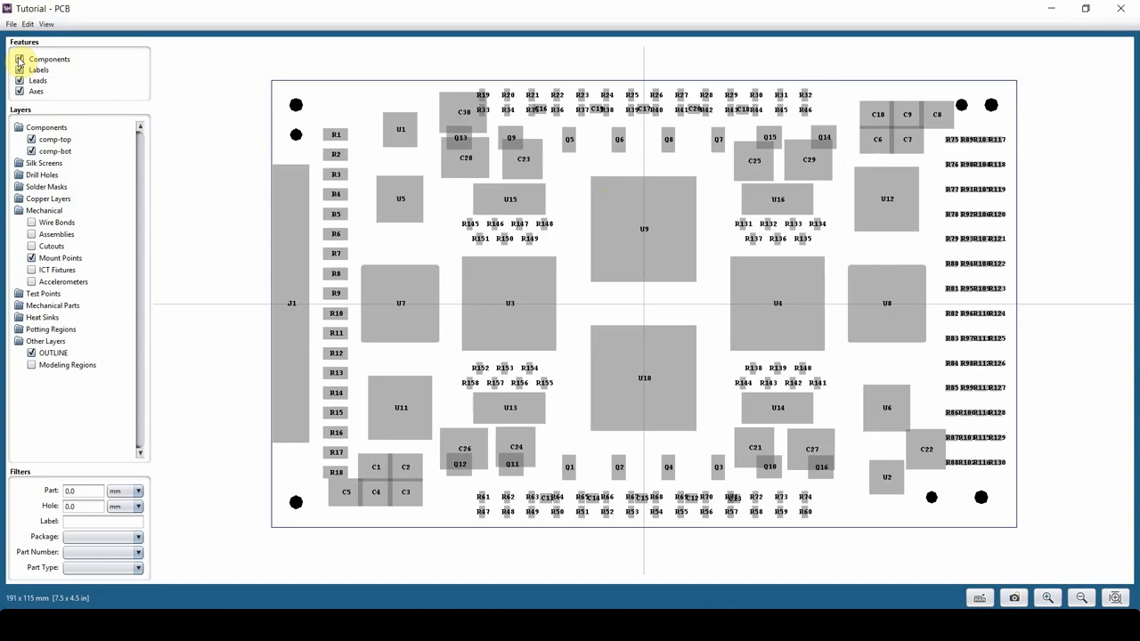
left_click(21, 58)
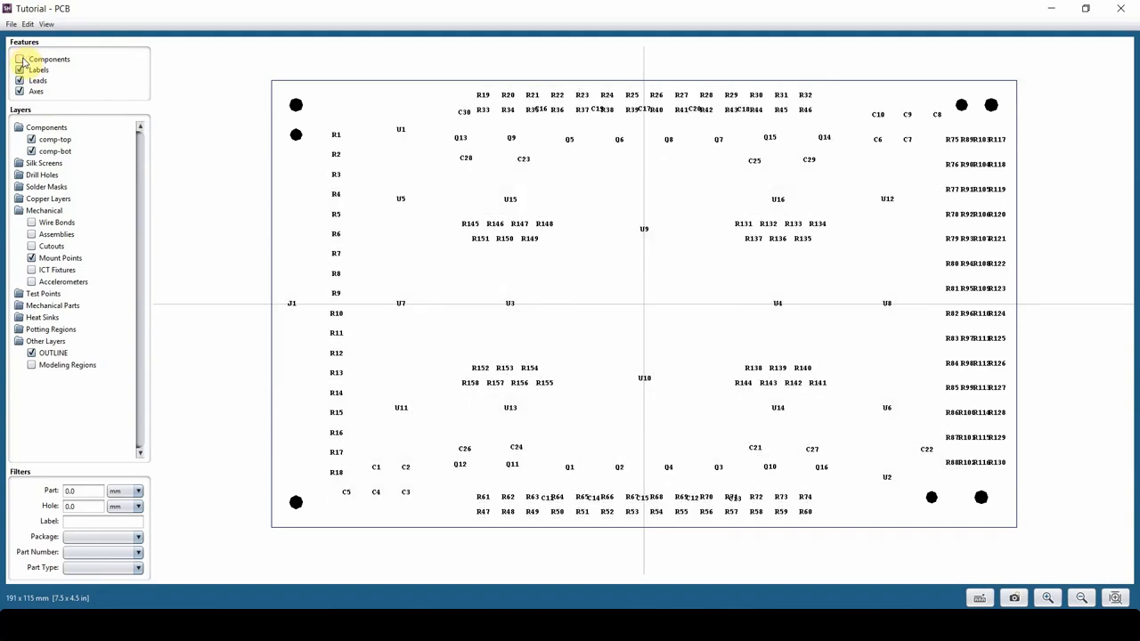
left_click(22, 57)
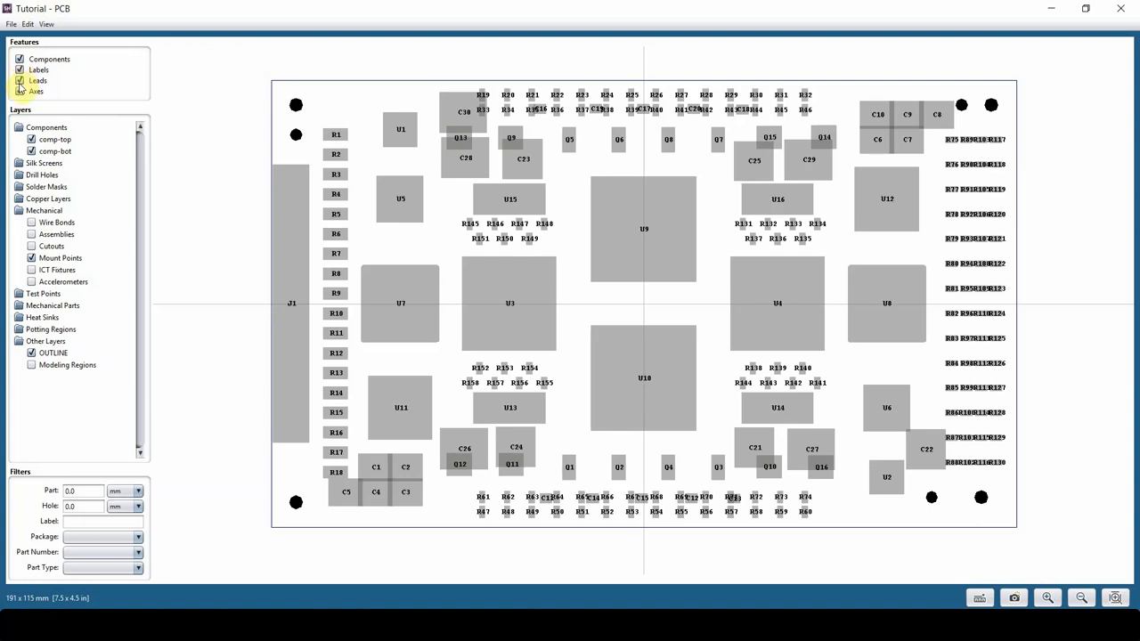
Toggle the Leads and Axes feature displays.
left_click(22, 91)
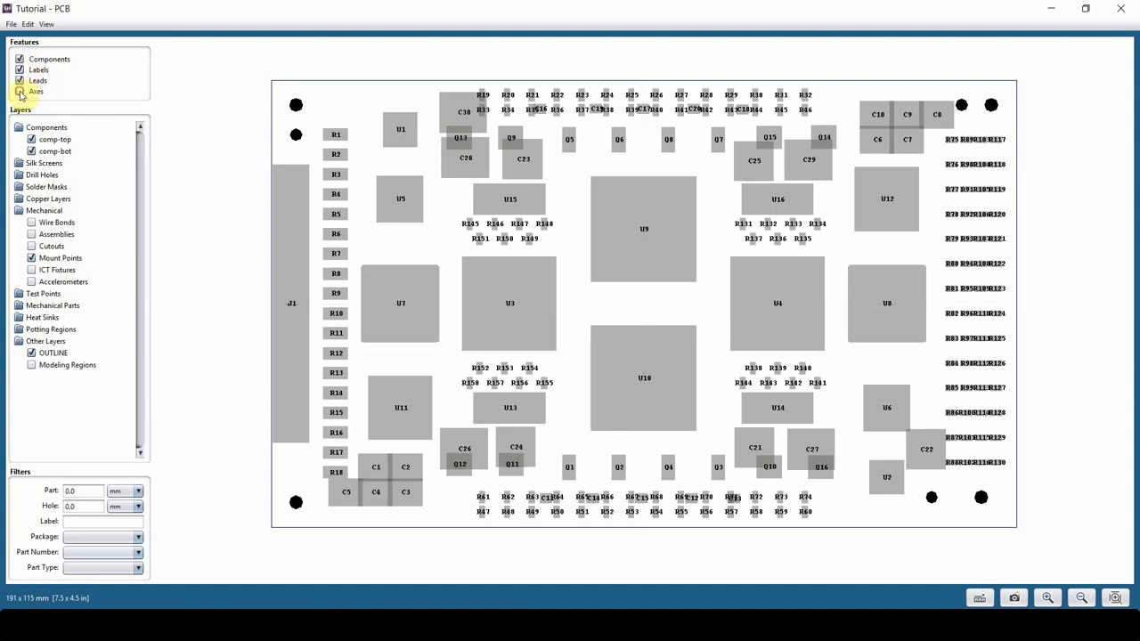
left_click(21, 91)
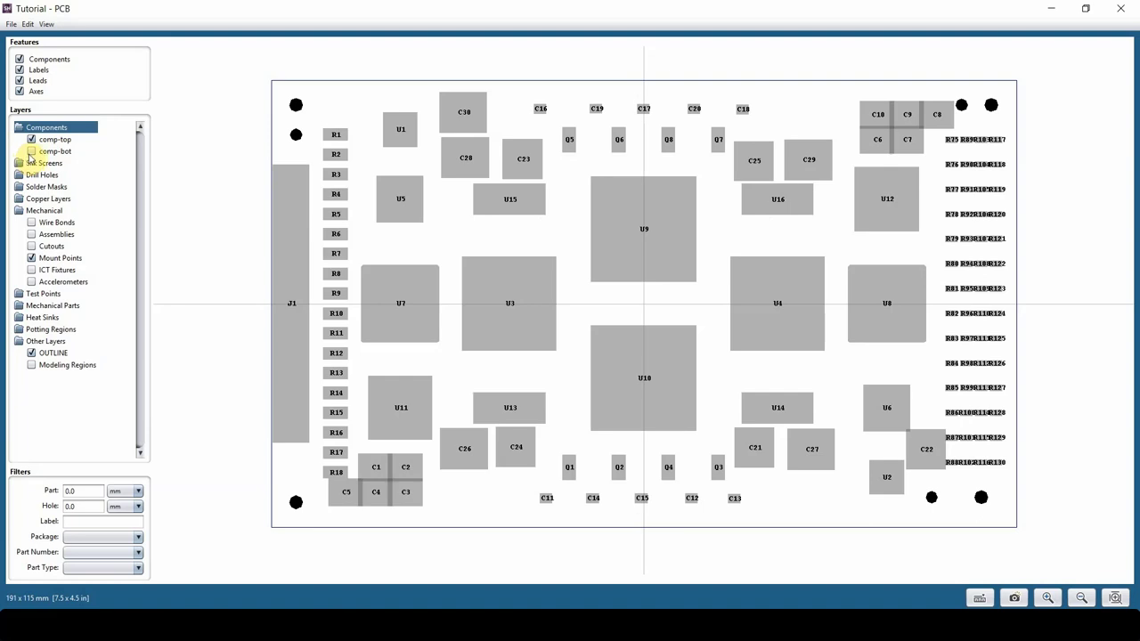
Expand the Silk Screens, Drill Holes and Solder Masks layer groups.
left_click(51, 164)
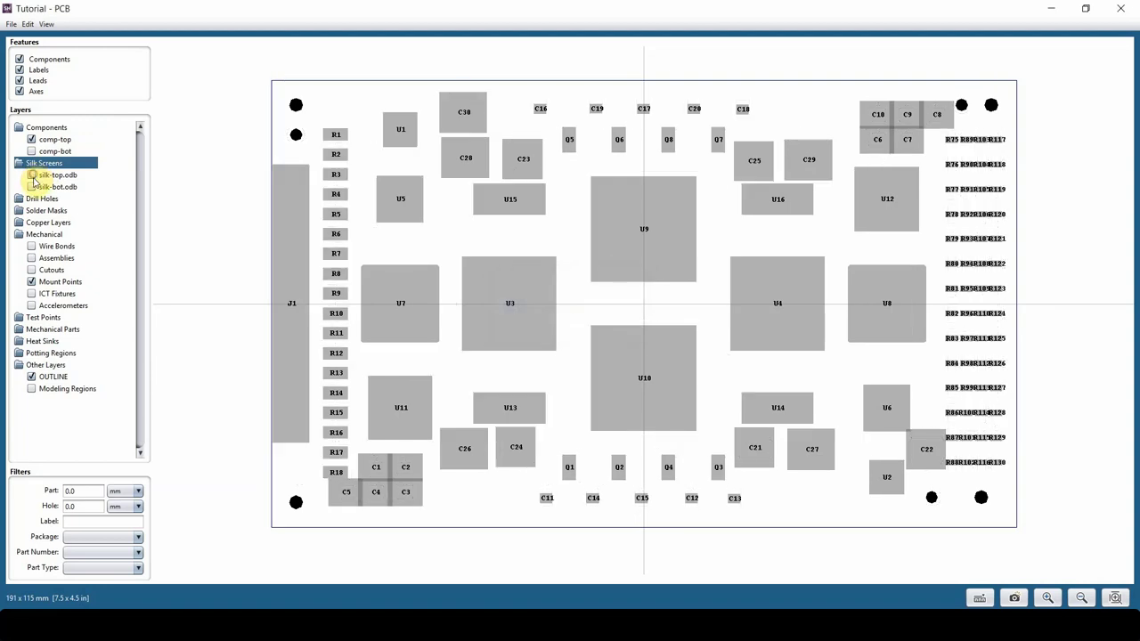
left_click(43, 198)
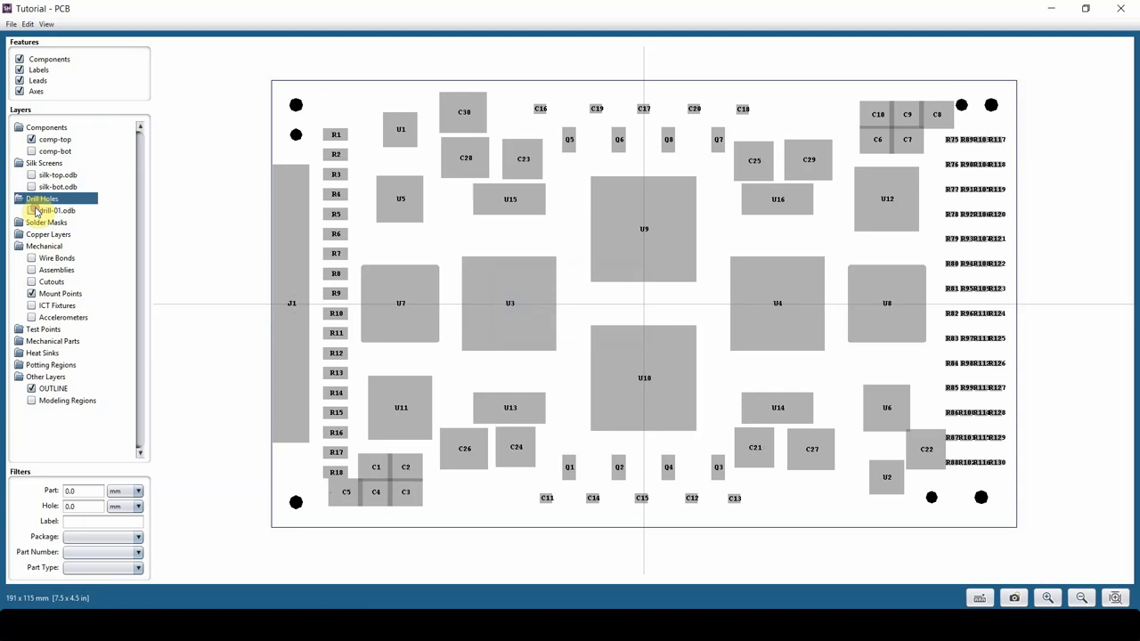
left_click(20, 198)
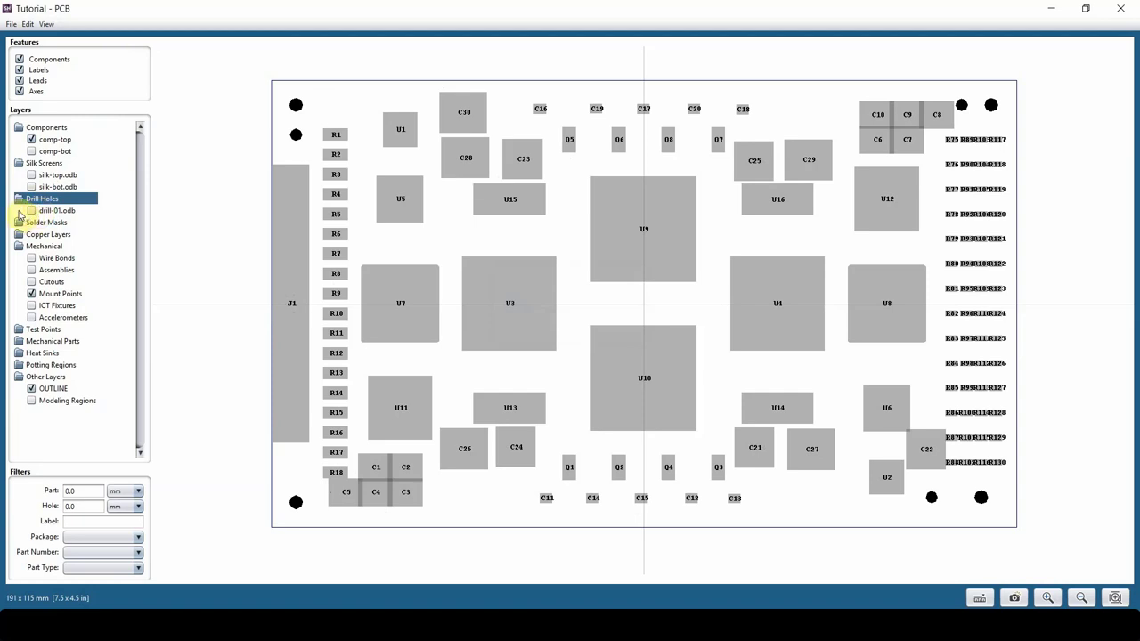
left_click(45, 221)
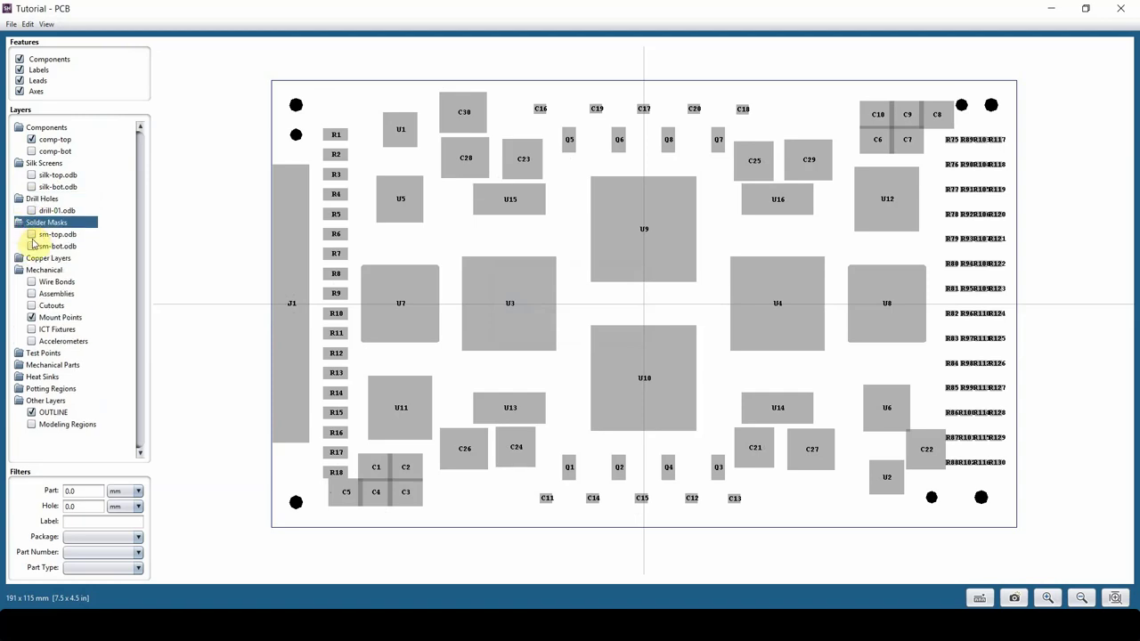
Show the sm-top solder mask, then hide it and comp-top leaving only outline and holes.
left_click(32, 235)
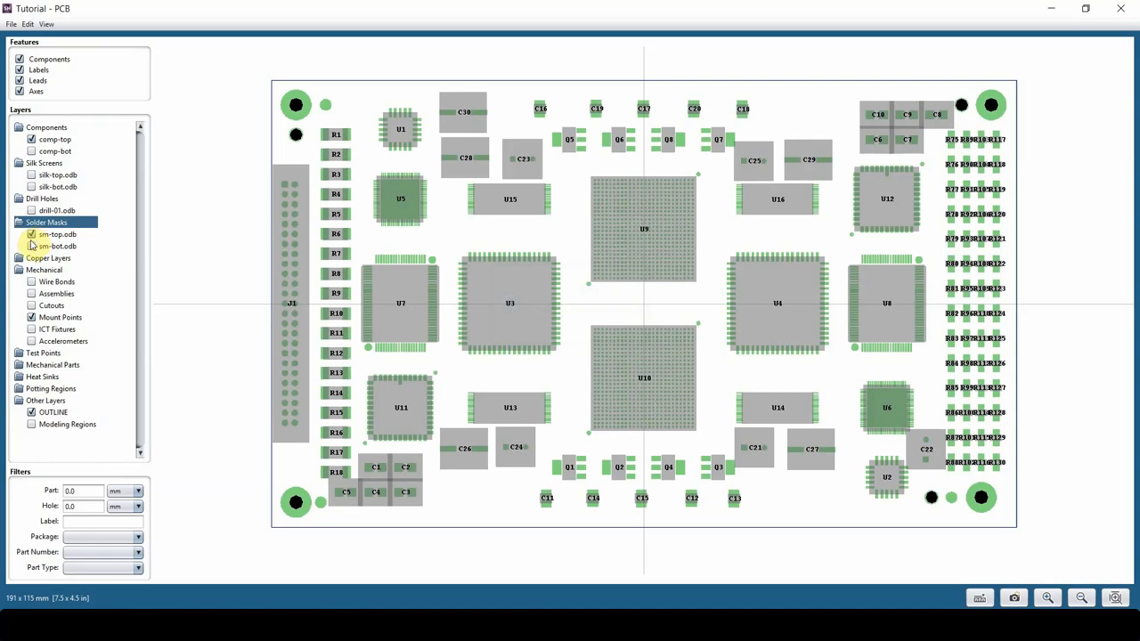
left_click(32, 246)
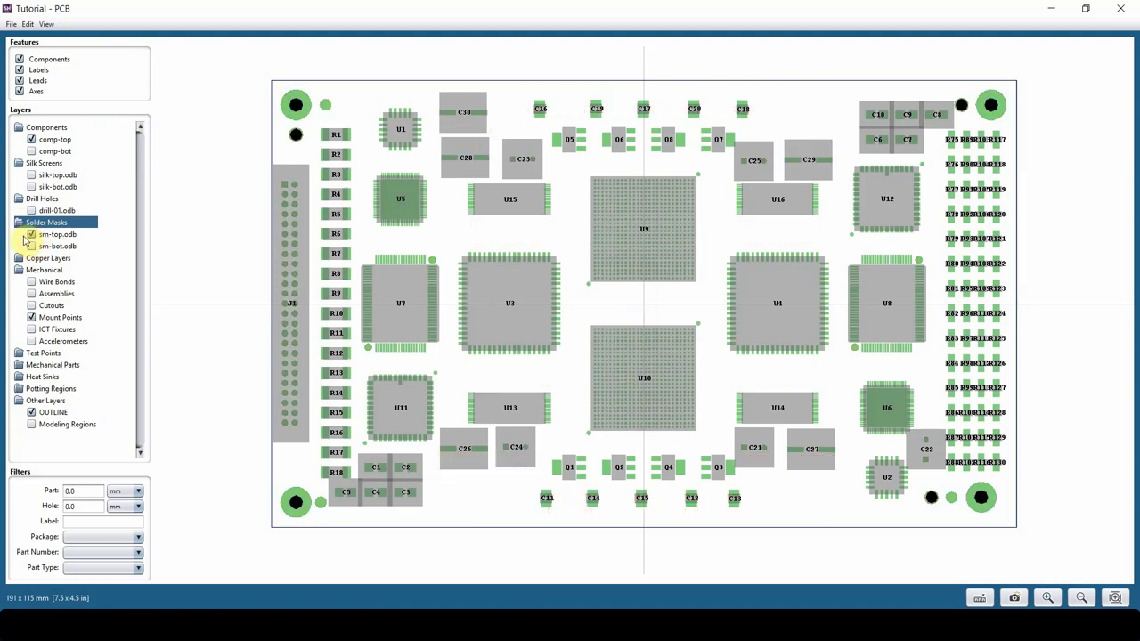
left_click(50, 257)
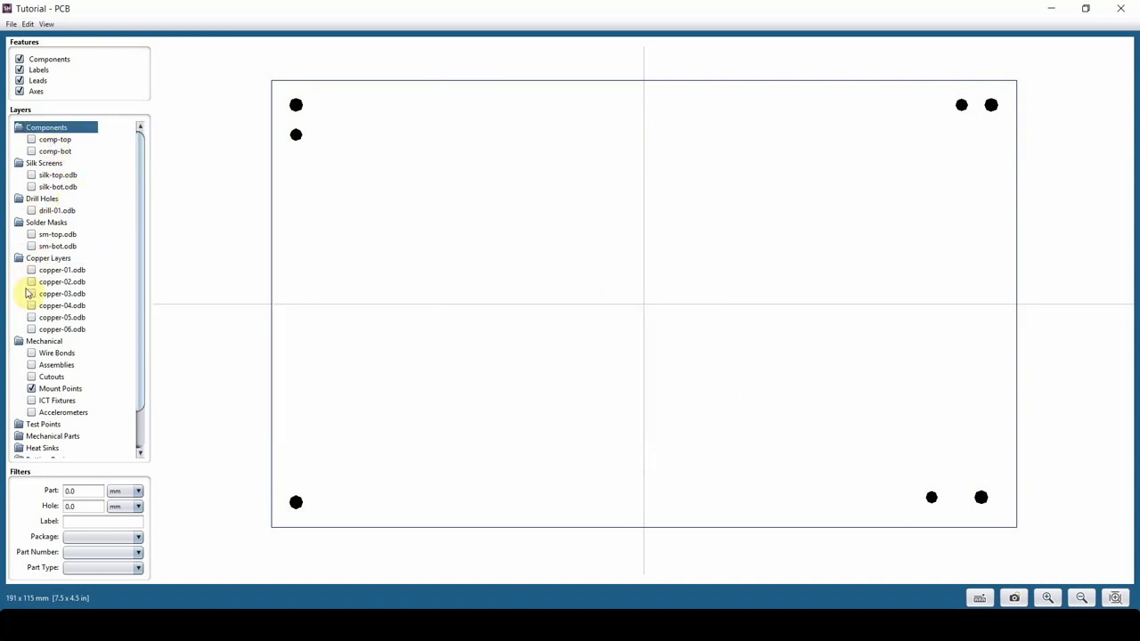
Show copper-01 traces, briefly add copper-02 for comparison, then hide copper-02.
left_click(32, 271)
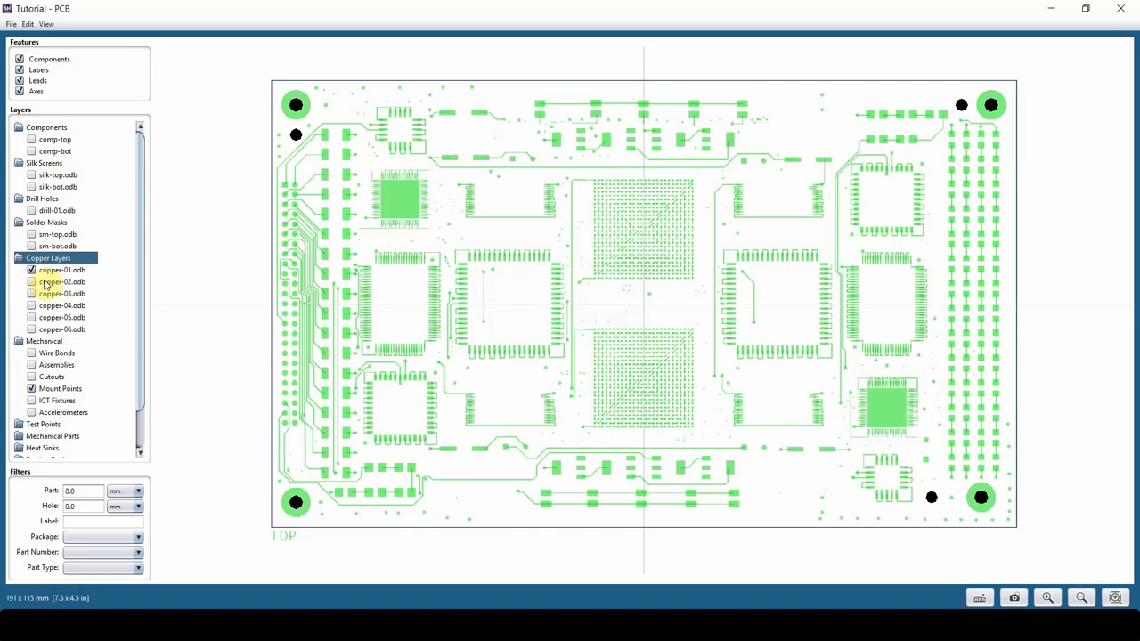
left_click(32, 281)
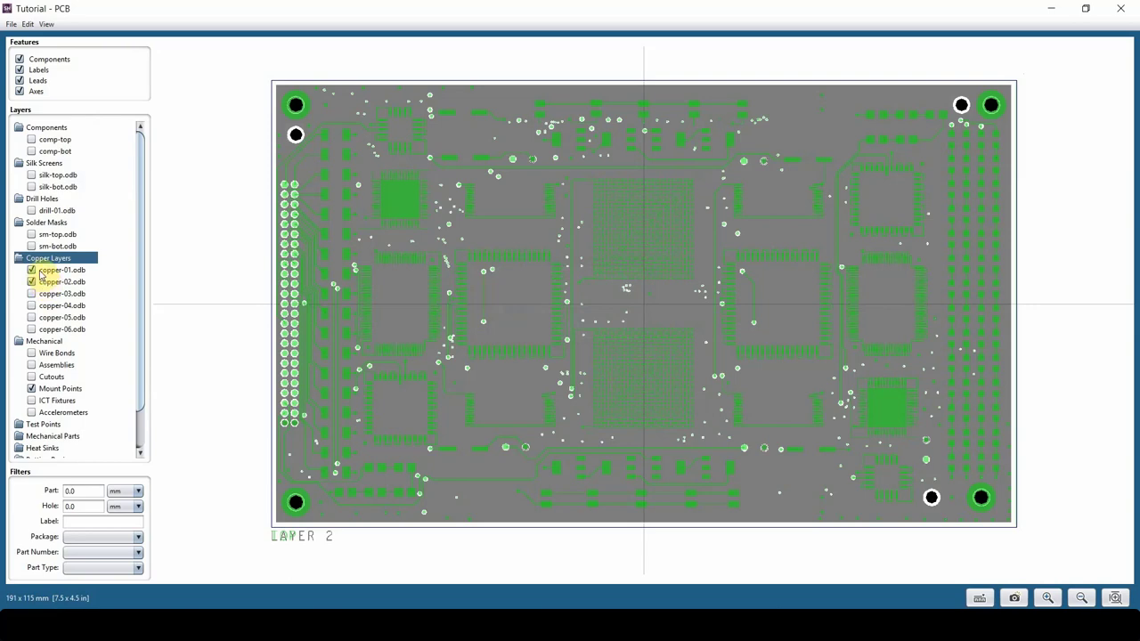
left_click(32, 306)
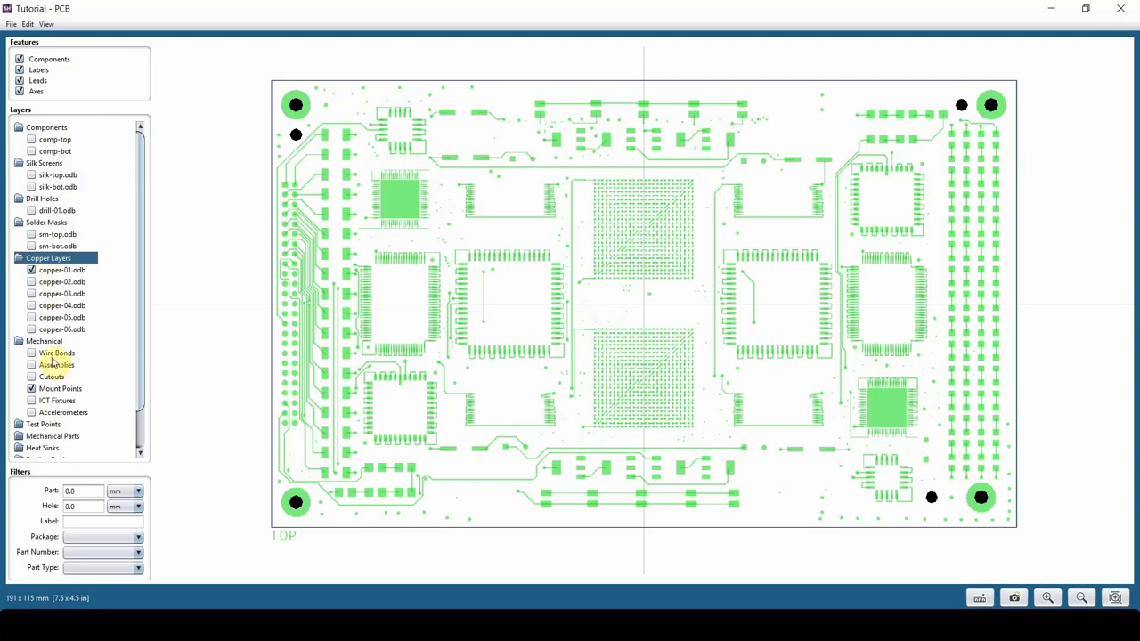
mouse_move(62, 411)
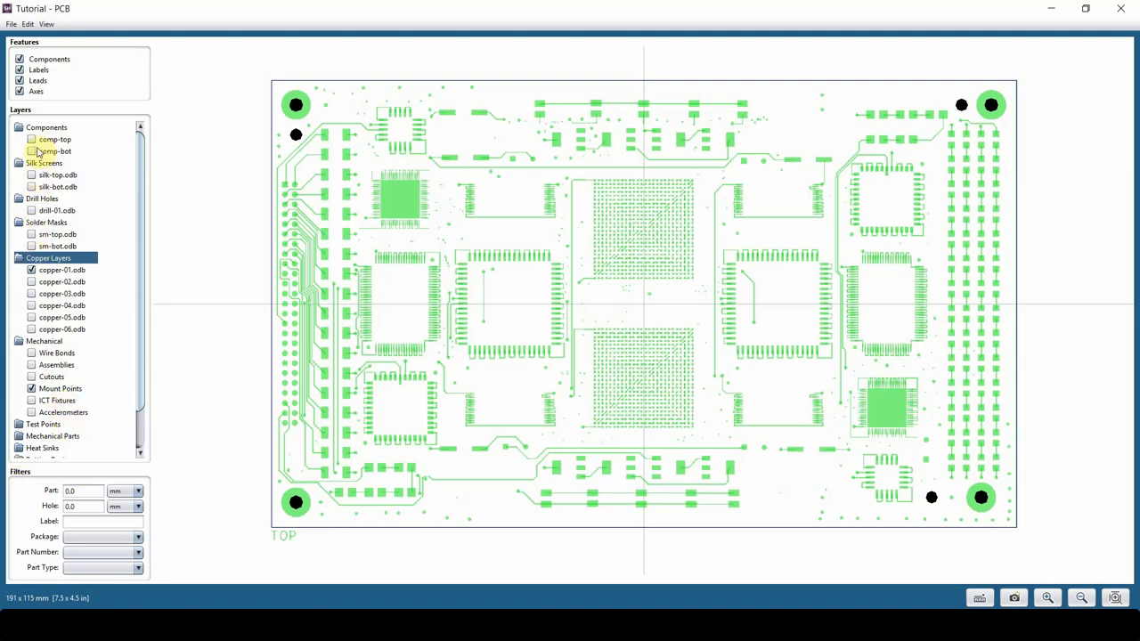
Show comp-top again and filter parts by label 'U'.
left_click(54, 139)
type("5")
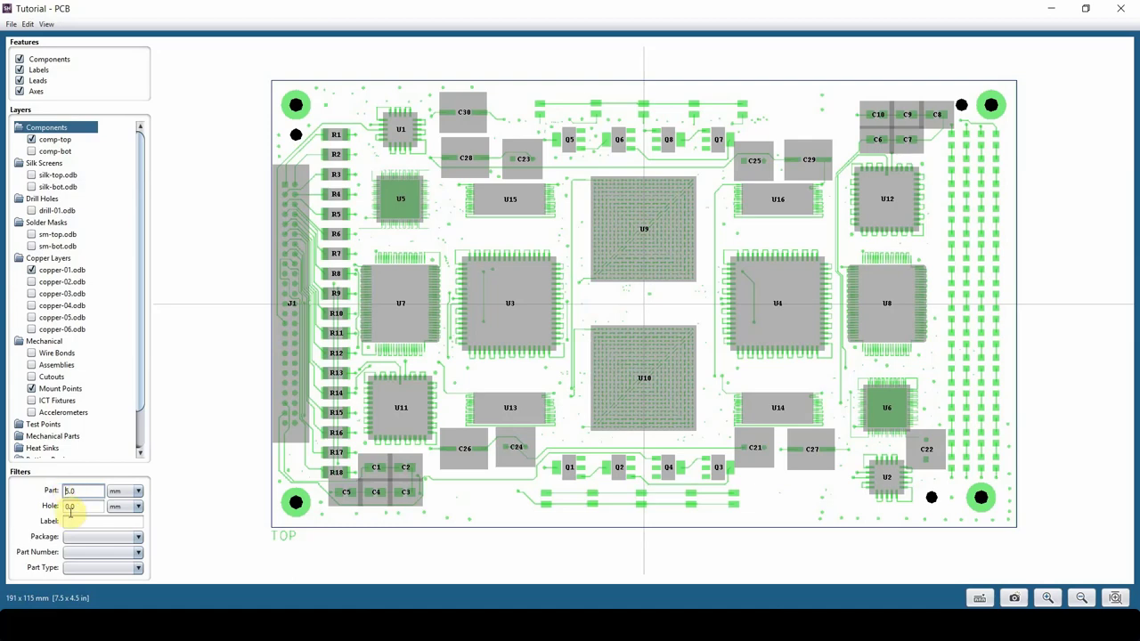
left_click(100, 520)
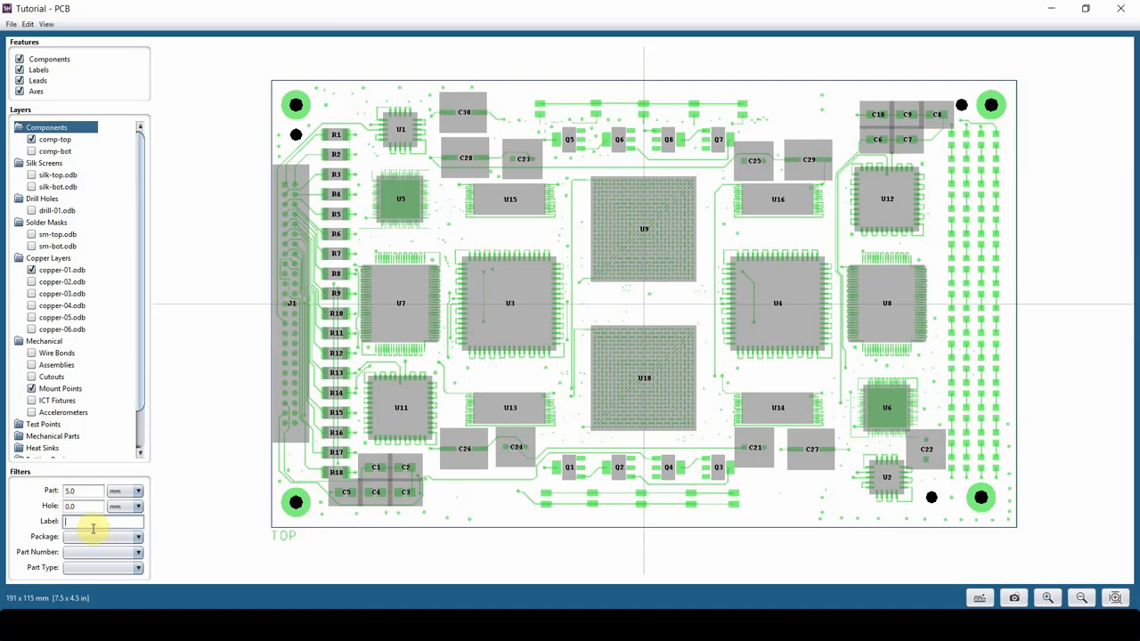
type("U")
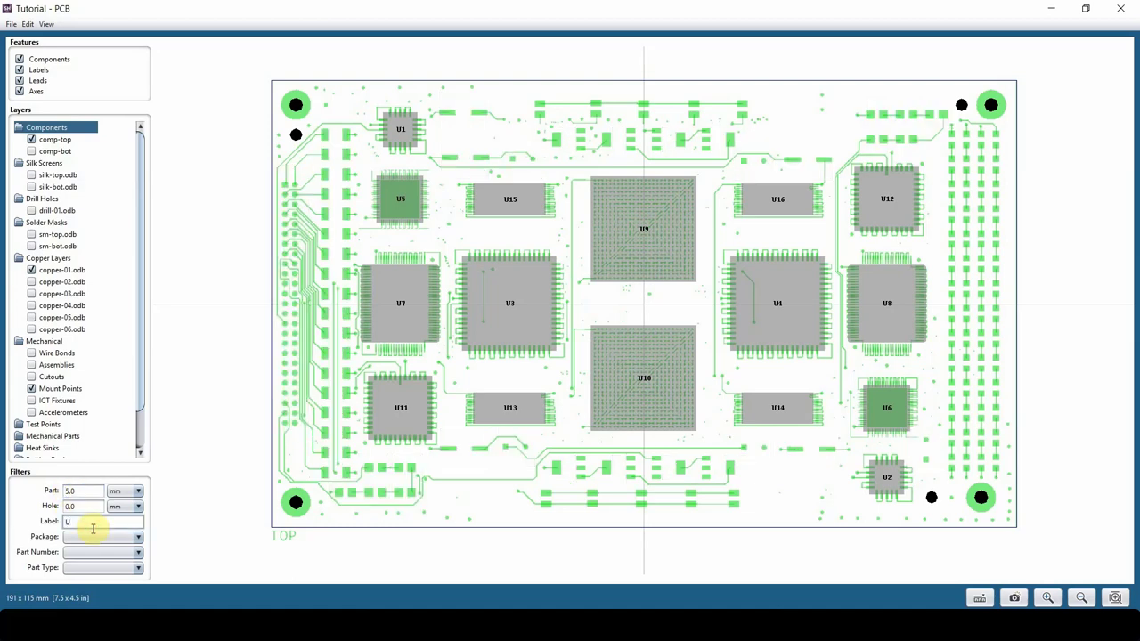
mouse_move(17, 502)
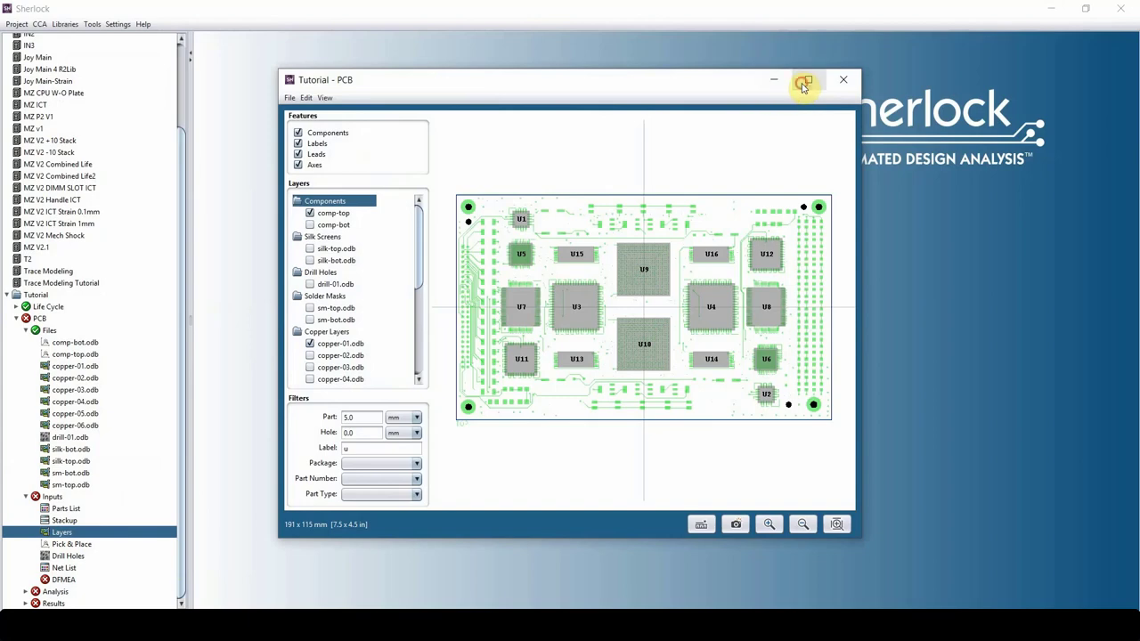
Maximize the viewer and close the Export Layer Image dialog without exporting.
left_click(805, 78)
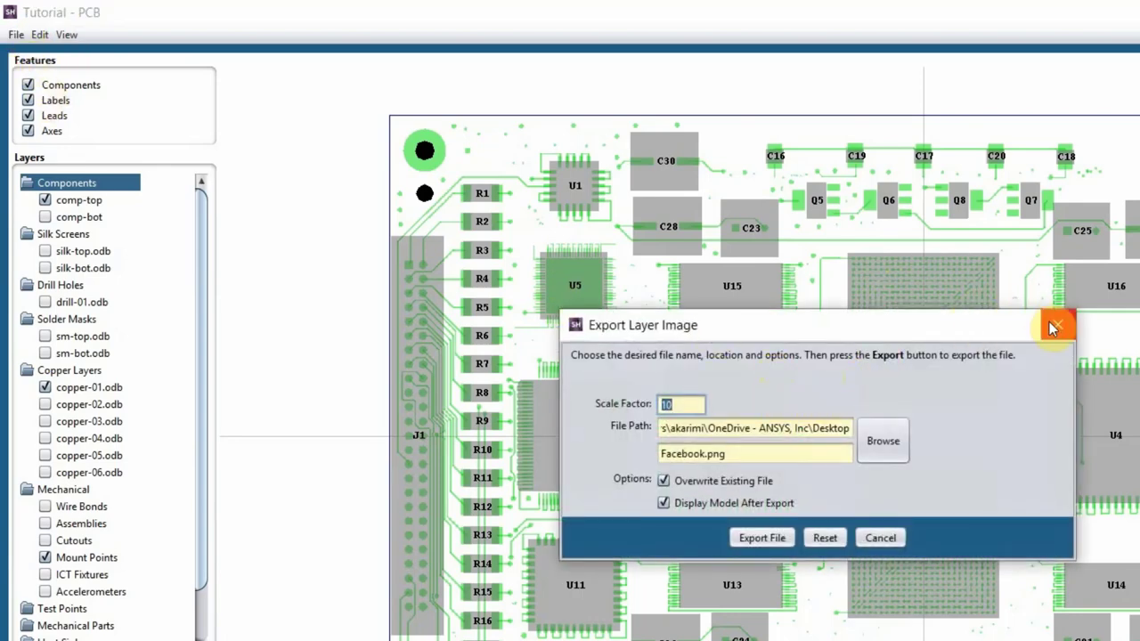
left_click(1055, 326)
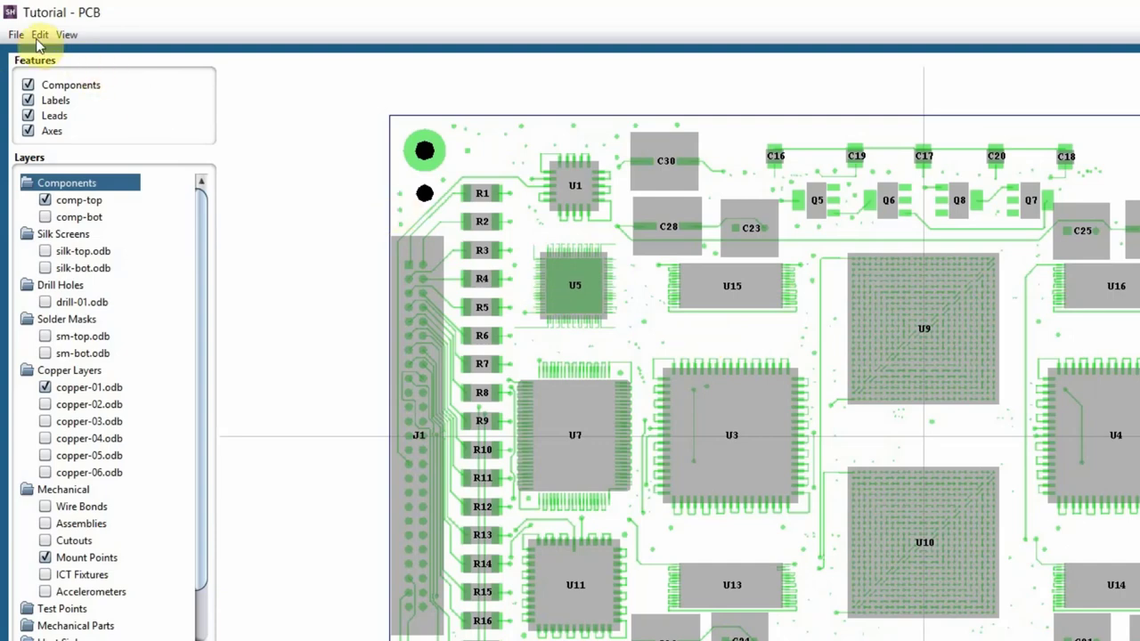
left_click(68, 34)
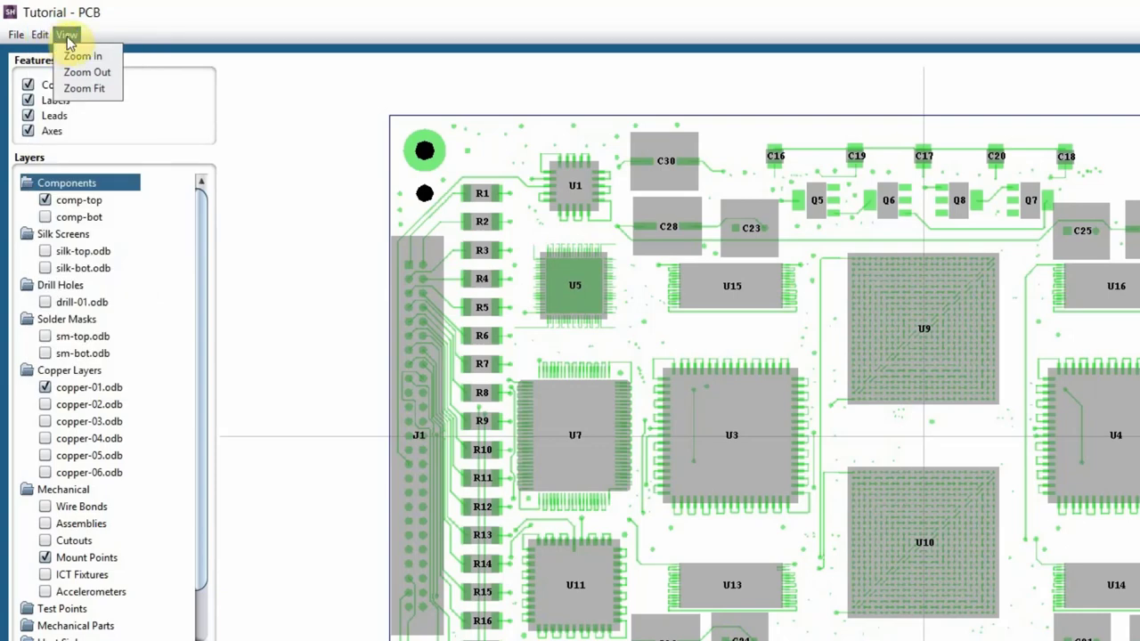
mouse_move(570, 246)
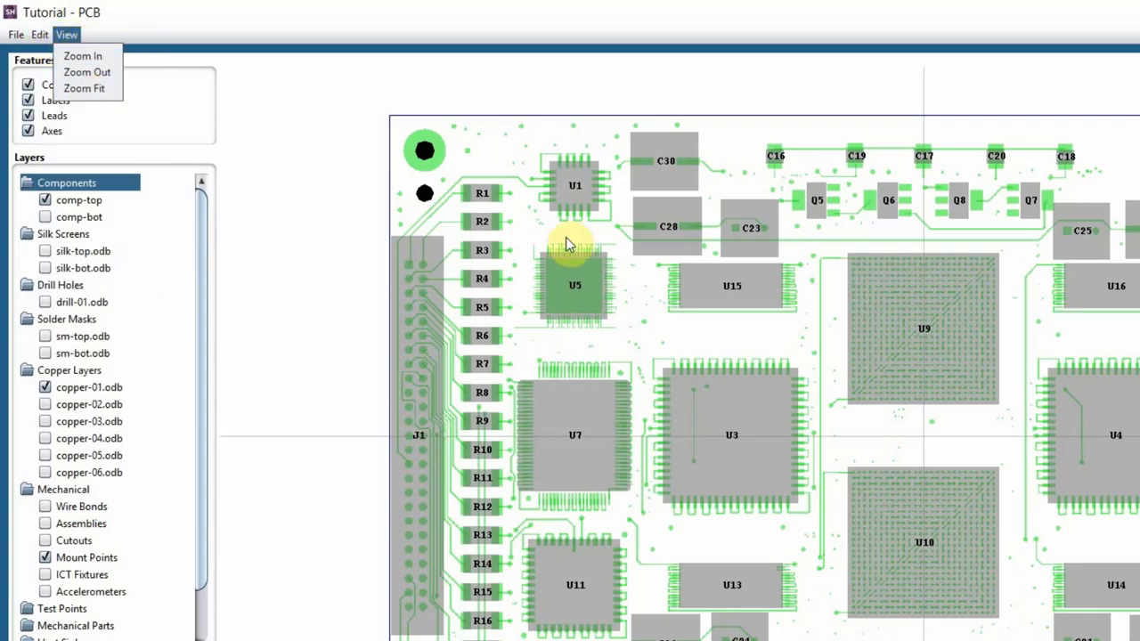
left_click(87, 71)
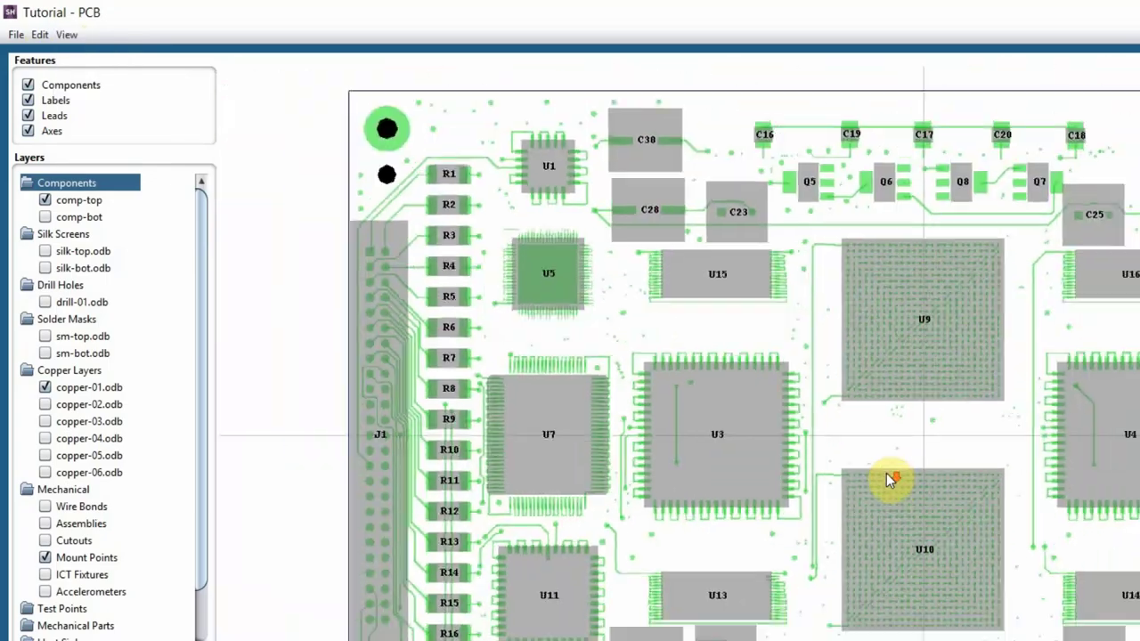